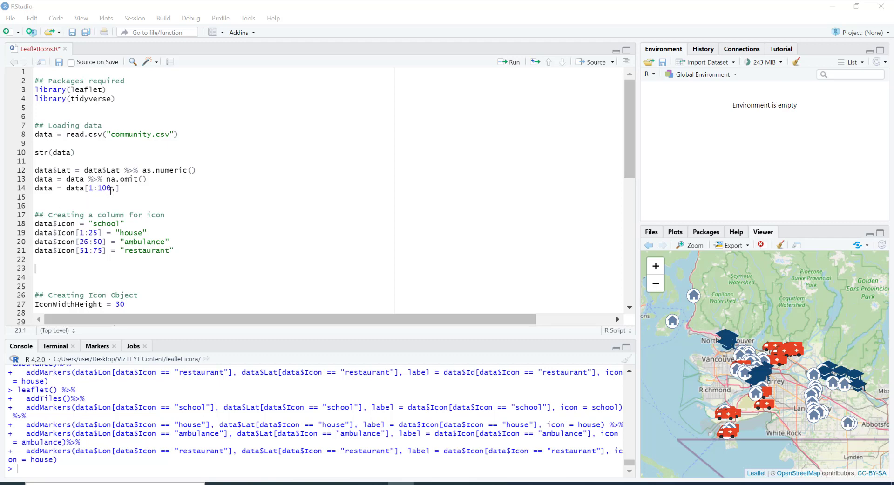
{"action": "mouse_move", "coordinate": [201, 187]}
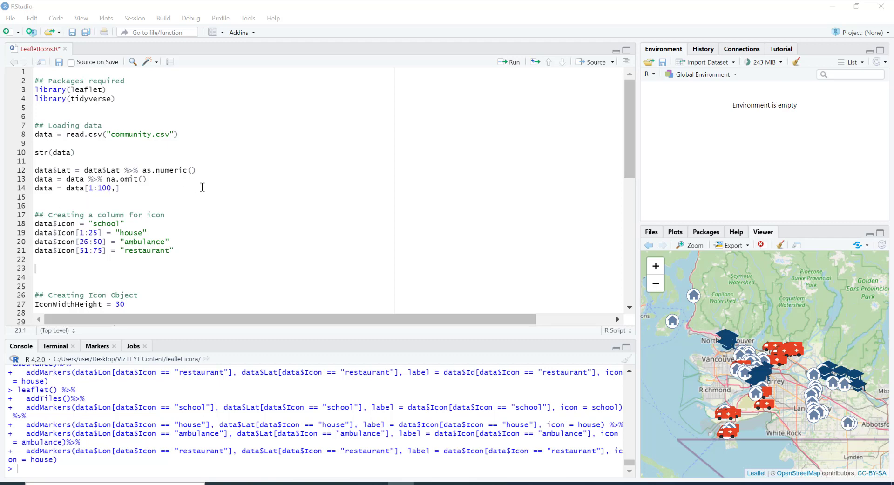
{"action": "mouse_move", "coordinate": [264, 229]}
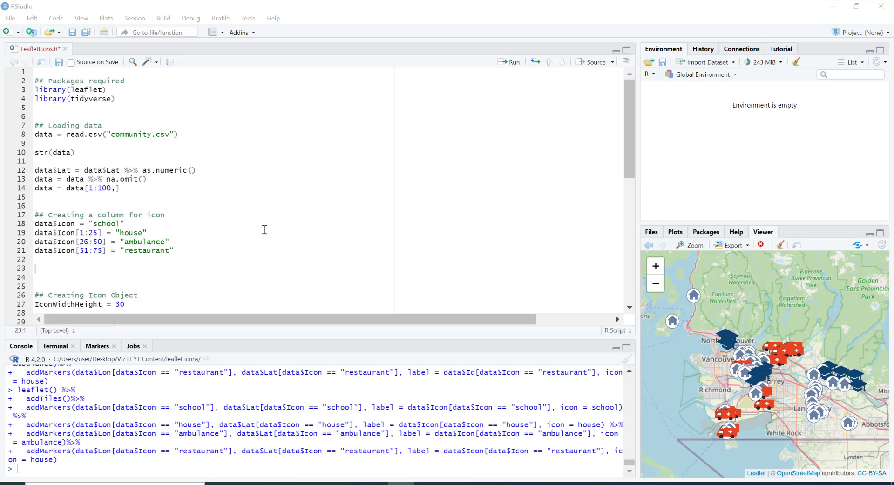
{"action": "mouse_move", "coordinate": [813, 416]}
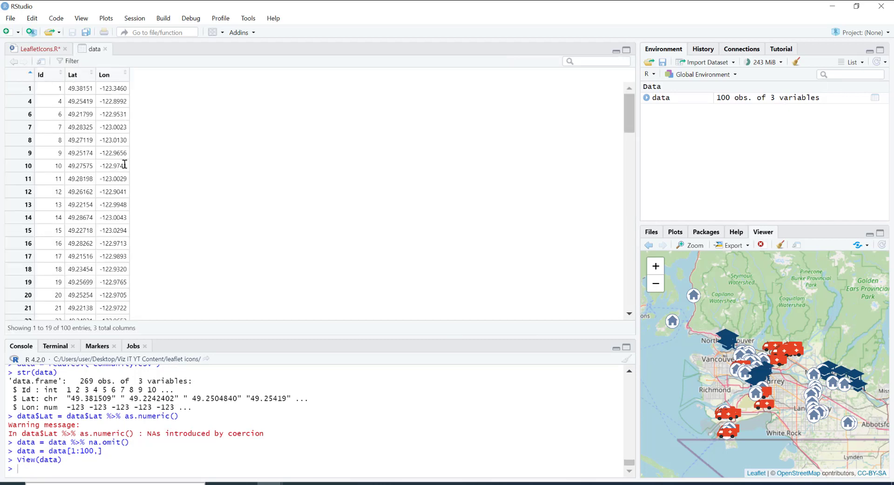
{"action": "mouse_move", "coordinate": [144, 82]}
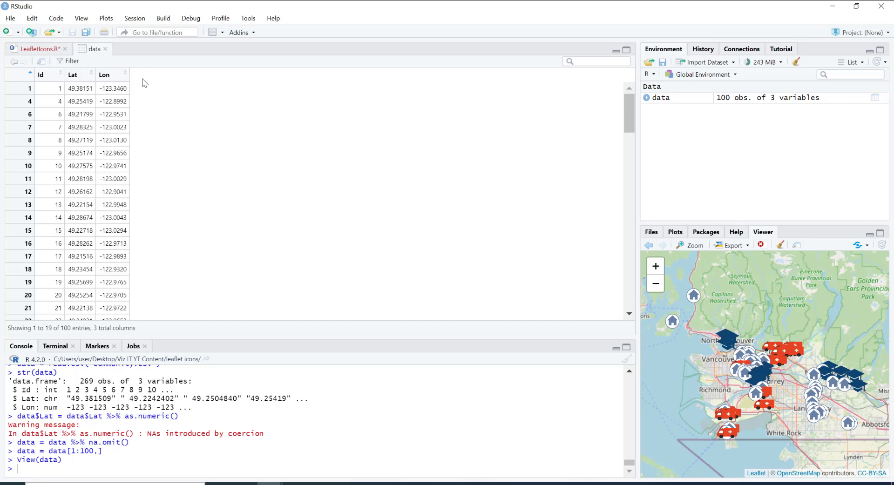
Return from the 100-row Id, Lat, Lon data viewer to the LeafletIcons.R script.
{"action": "left_click", "coordinate": [34, 49]}
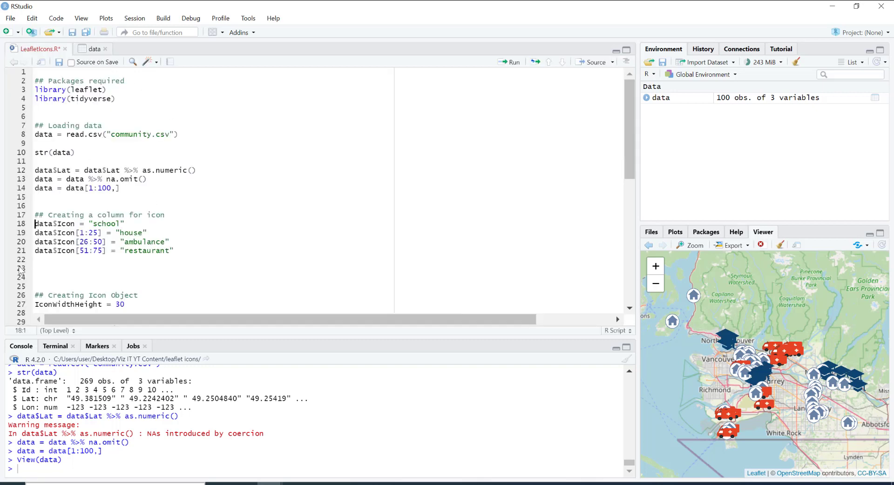
Run lines 17–21 adding the Icon column, check it in the data table, and return.
{"action": "left_click", "coordinate": [123, 224]}
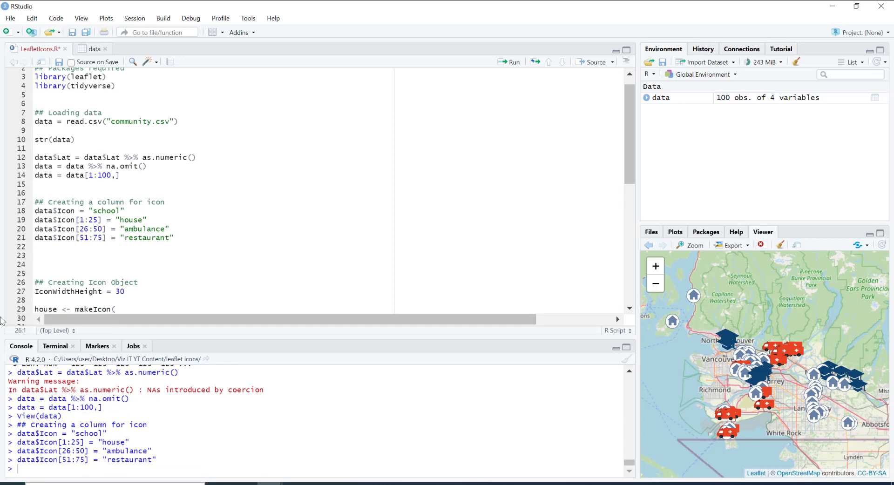
{"action": "left_click", "coordinate": [94, 48]}
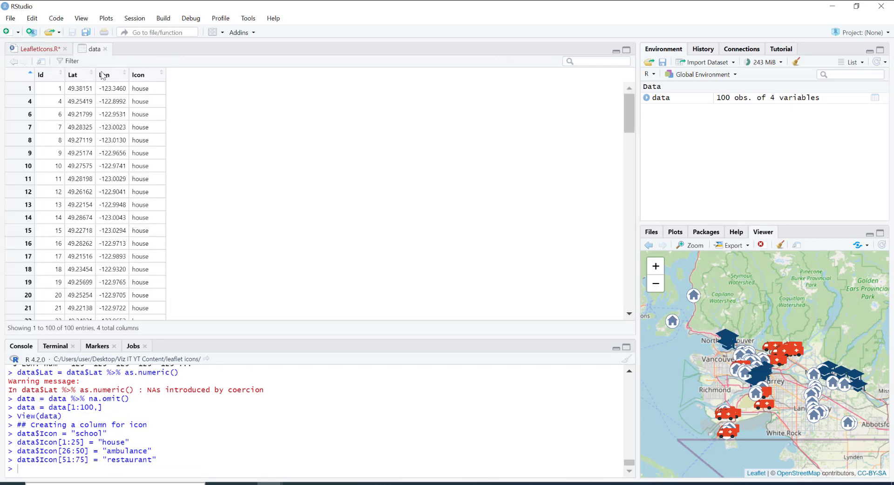
{"action": "scroll", "scroll_direction": "down", "scroll_amount": 3}
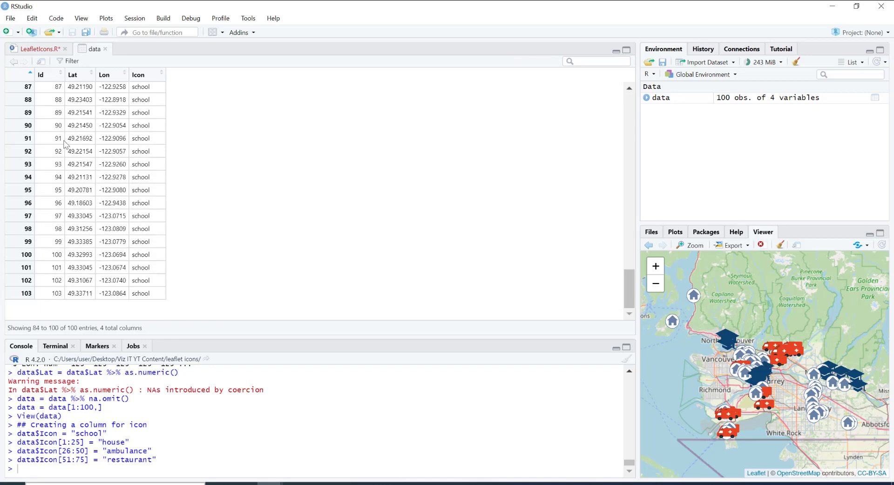
{"action": "left_click", "coordinate": [35, 49]}
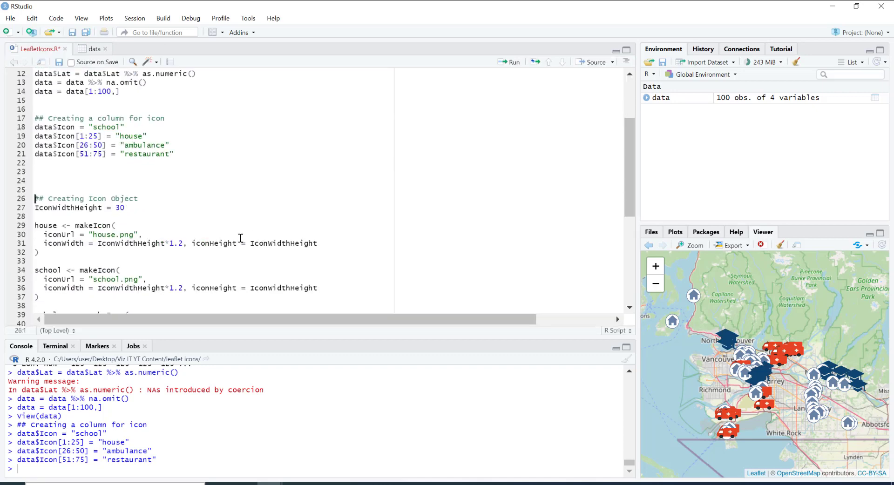
{"action": "scroll", "scroll_direction": "down", "scroll_amount": 3}
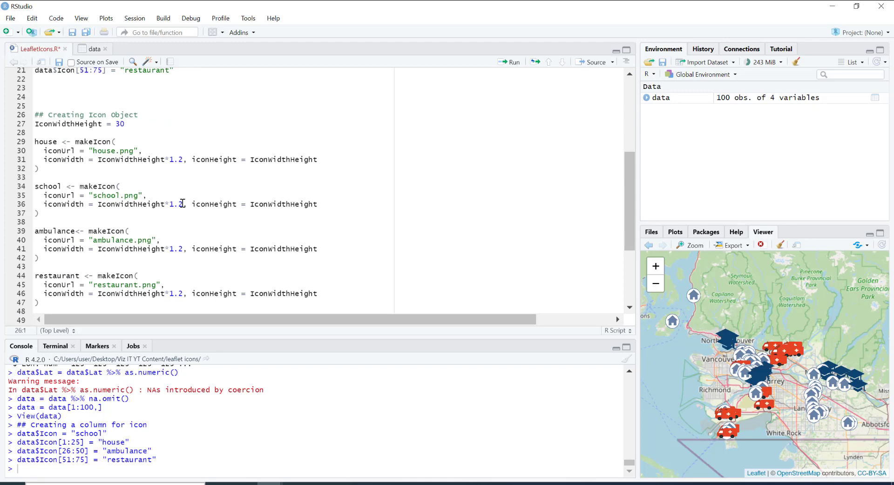
{"action": "double_click", "coordinate": [93, 142]}
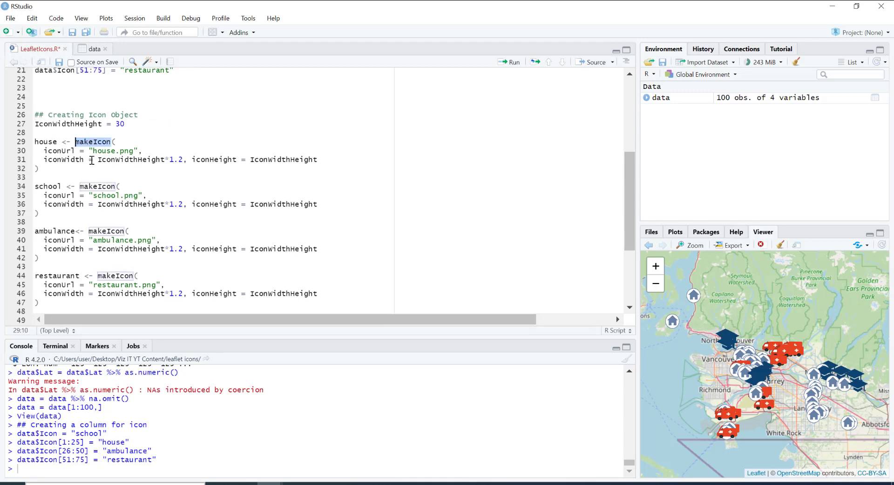
{"action": "double_click", "coordinate": [63, 159]}
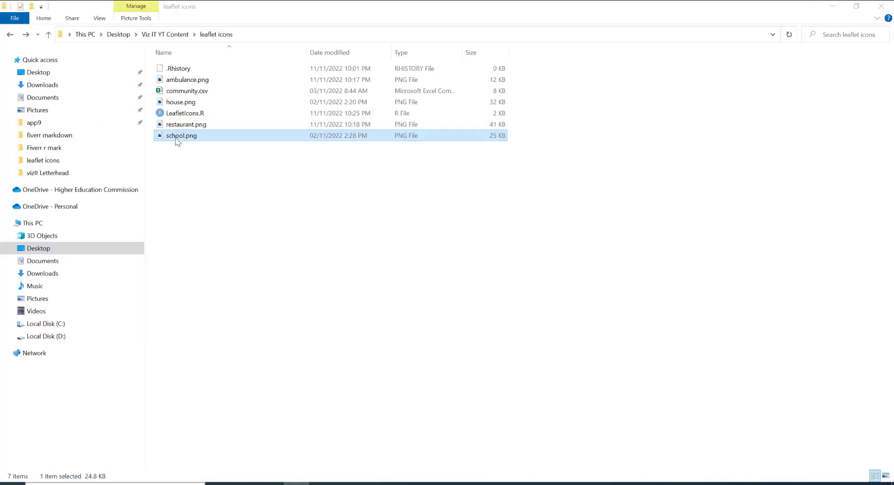
{"action": "double_click", "coordinate": [181, 135]}
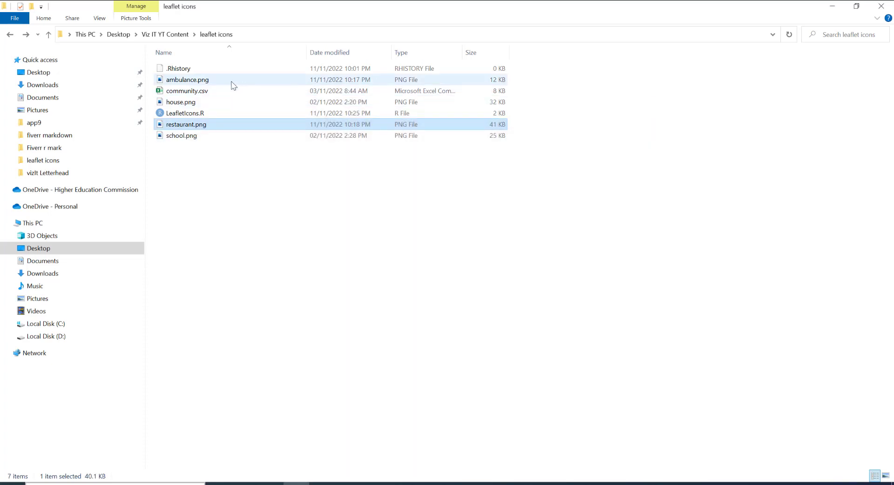
{"action": "left_click", "coordinate": [181, 102]}
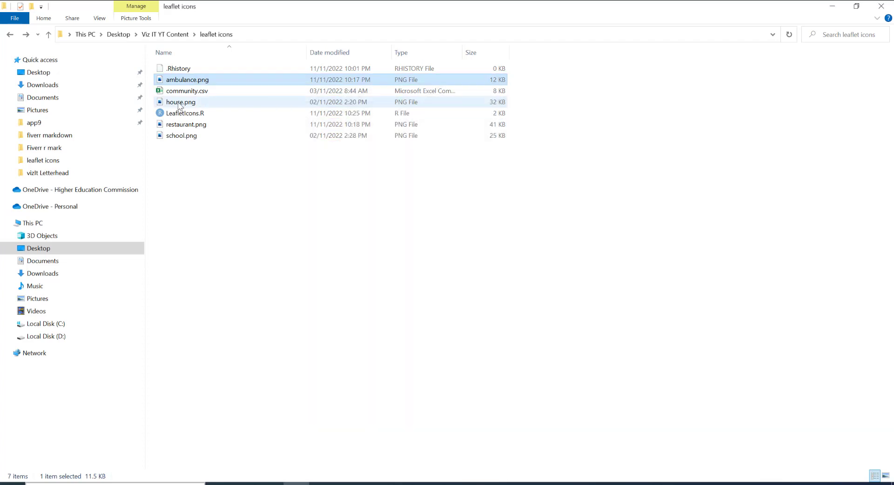
{"action": "double_click", "coordinate": [180, 102]}
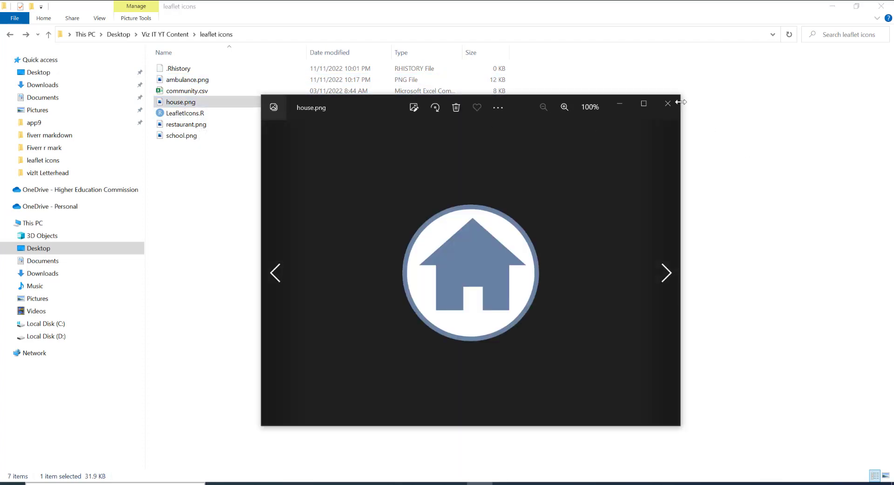
{"action": "left_click", "coordinate": [668, 103]}
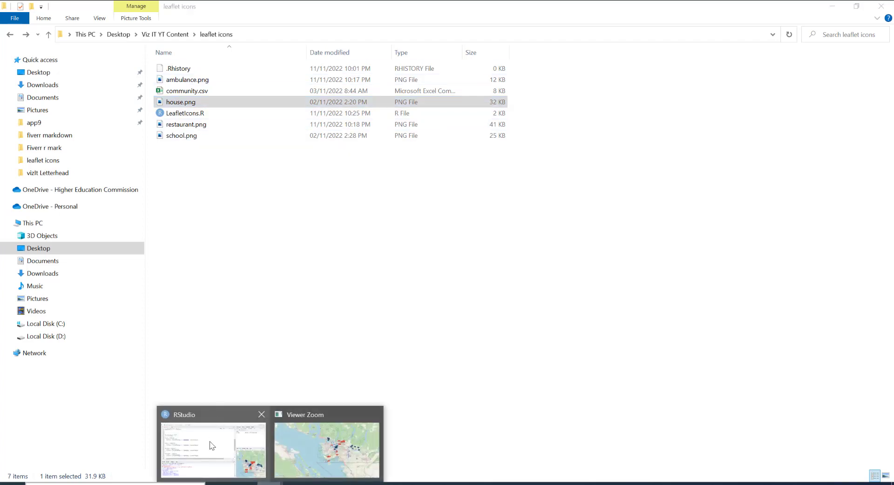
Back in RStudio, run the makeIcon lines 27–47 and scroll down to the leaflet() code.
{"action": "left_click", "coordinate": [211, 447]}
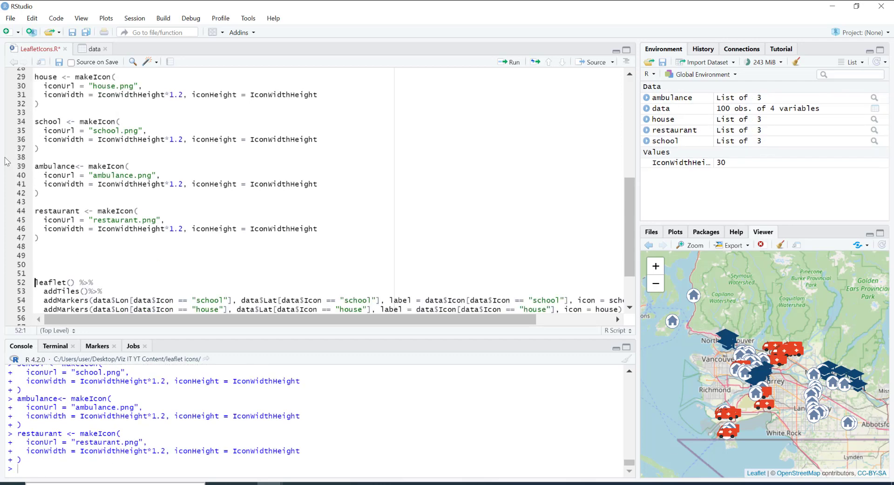
{"action": "mouse_move", "coordinate": [96, 138]}
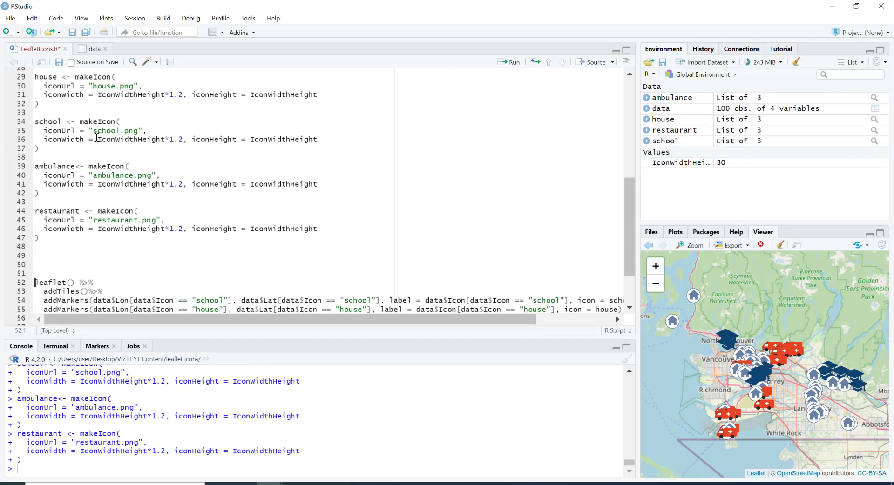
{"action": "scroll", "scroll_direction": "down", "scroll_amount": 3}
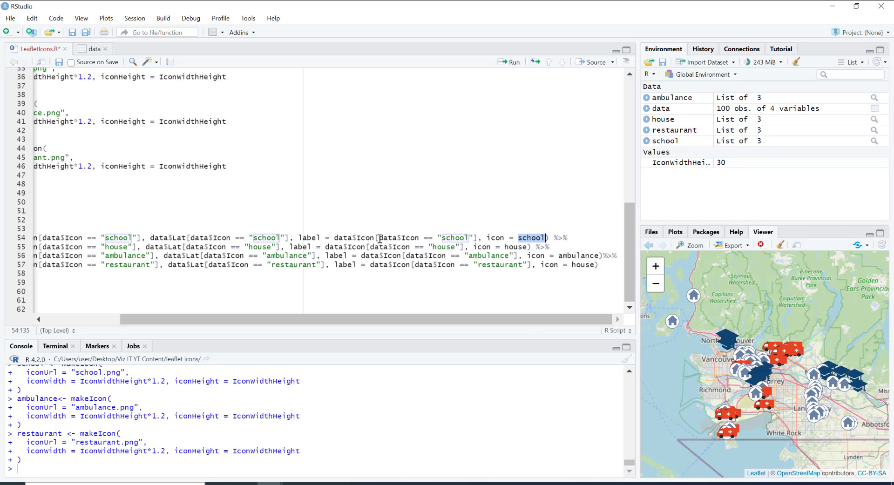
{"action": "mouse_move", "coordinate": [507, 312]}
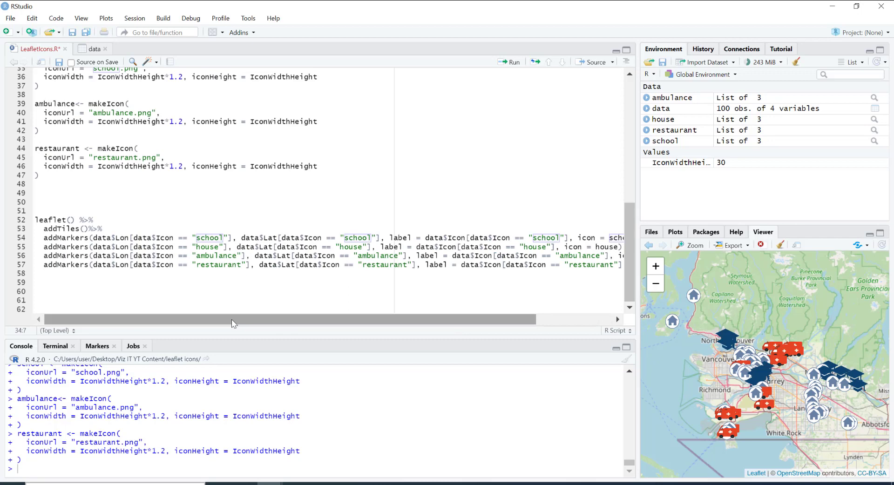
Run the leaflet() block and open the icon-marker map in a larger Zoom window.
{"action": "left_click", "coordinate": [95, 219]}
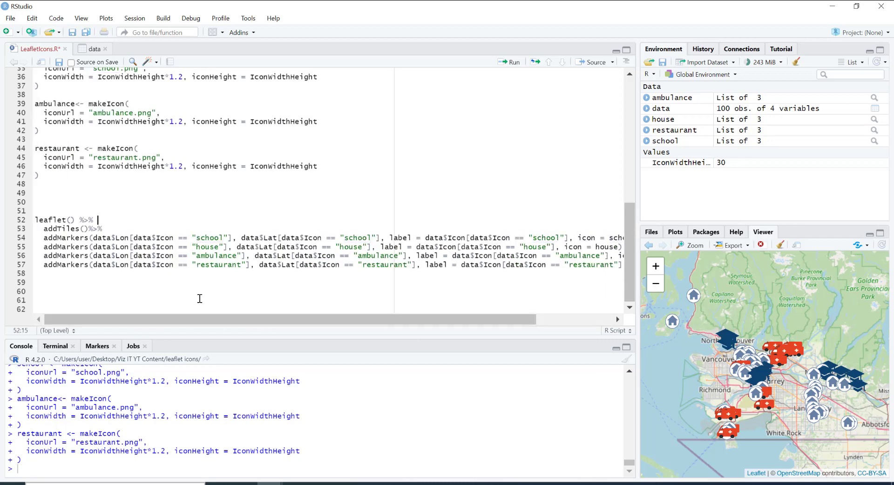
{"action": "left_click", "coordinate": [512, 62]}
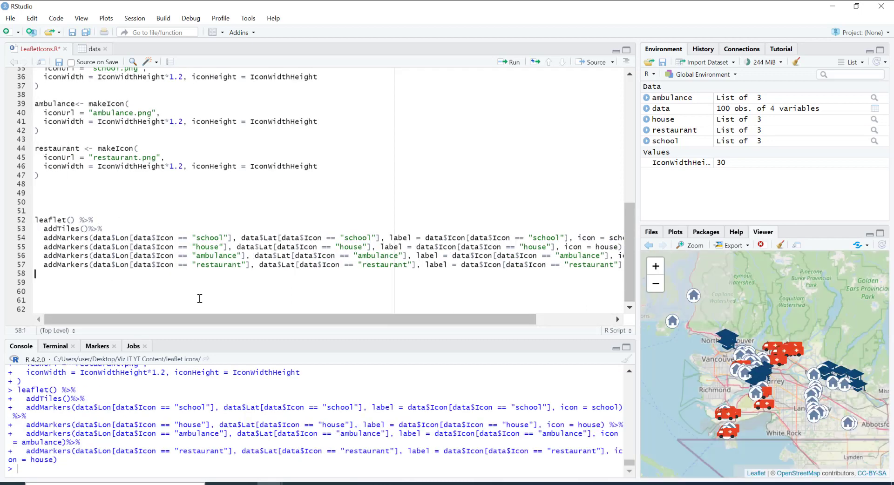
{"action": "mouse_move", "coordinate": [767, 390]}
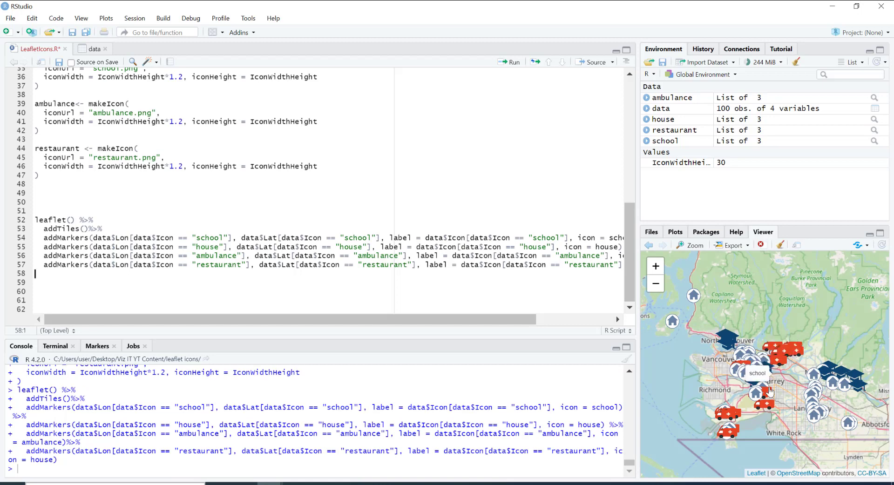
{"action": "mouse_move", "coordinate": [855, 429]}
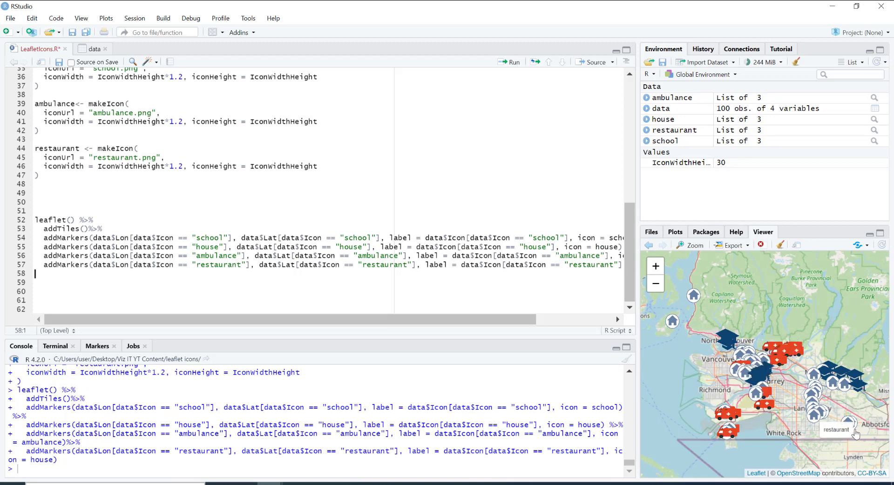
{"action": "mouse_move", "coordinate": [810, 415]}
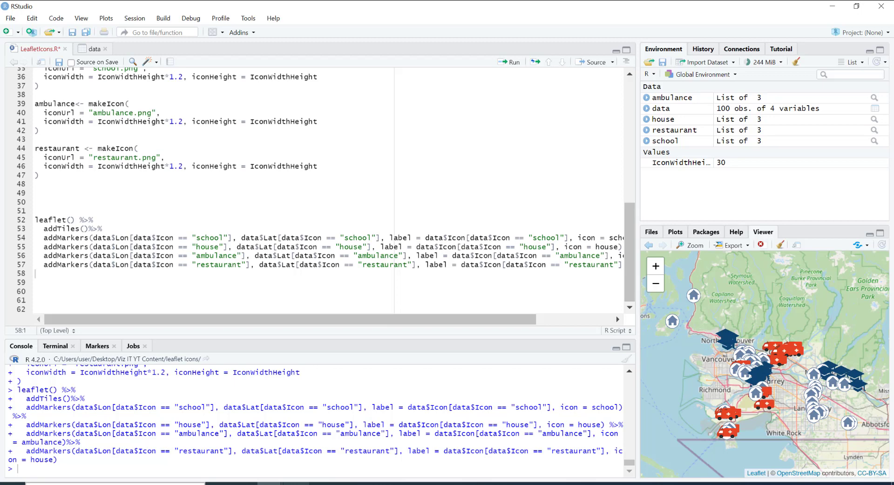
{"action": "mouse_move", "coordinate": [285, 482]}
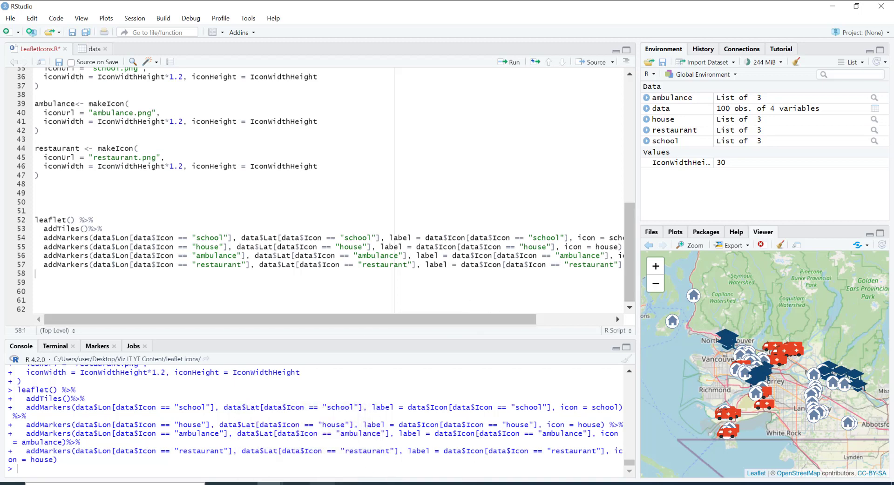
{"action": "left_click", "coordinate": [693, 245]}
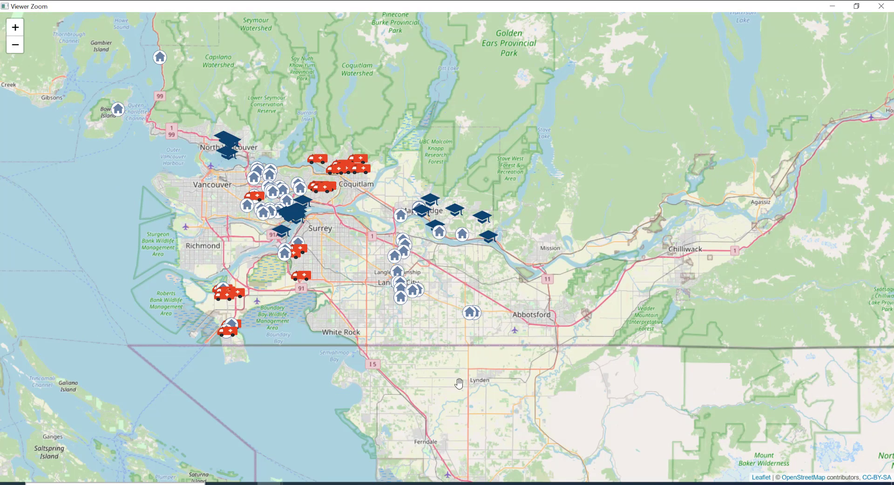
{"action": "mouse_move", "coordinate": [505, 228]}
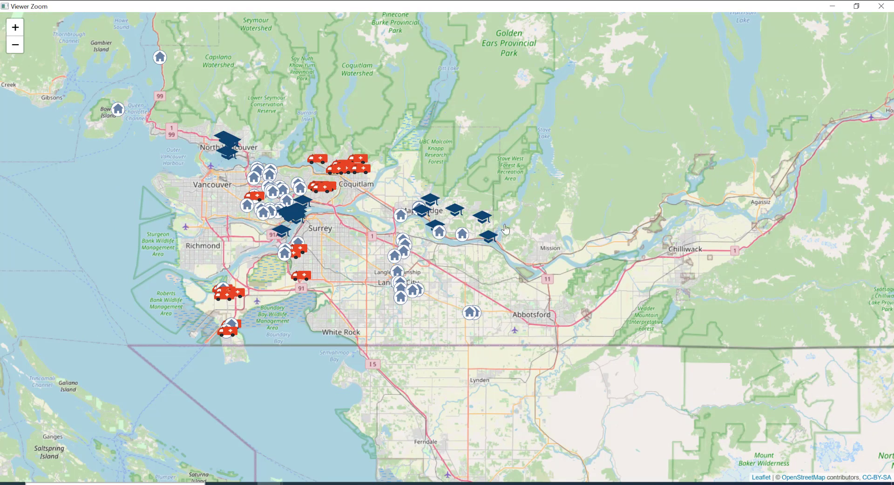